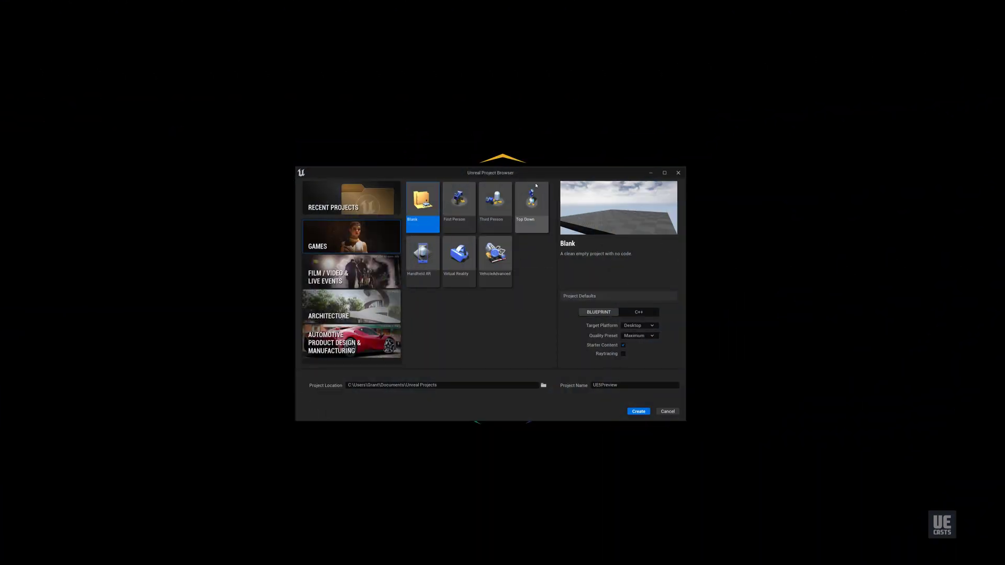
mouse_move(386, 214)
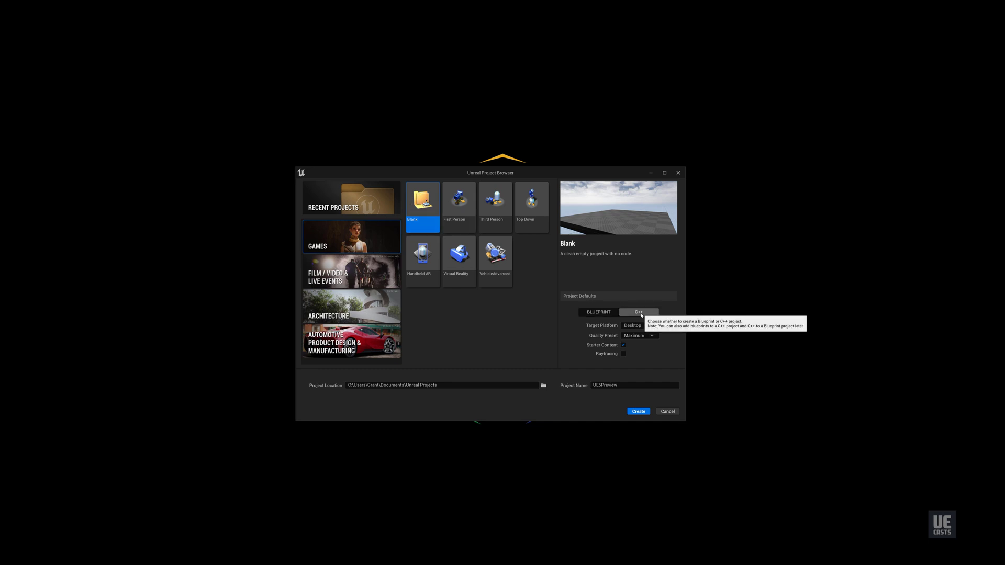
mouse_move(634, 335)
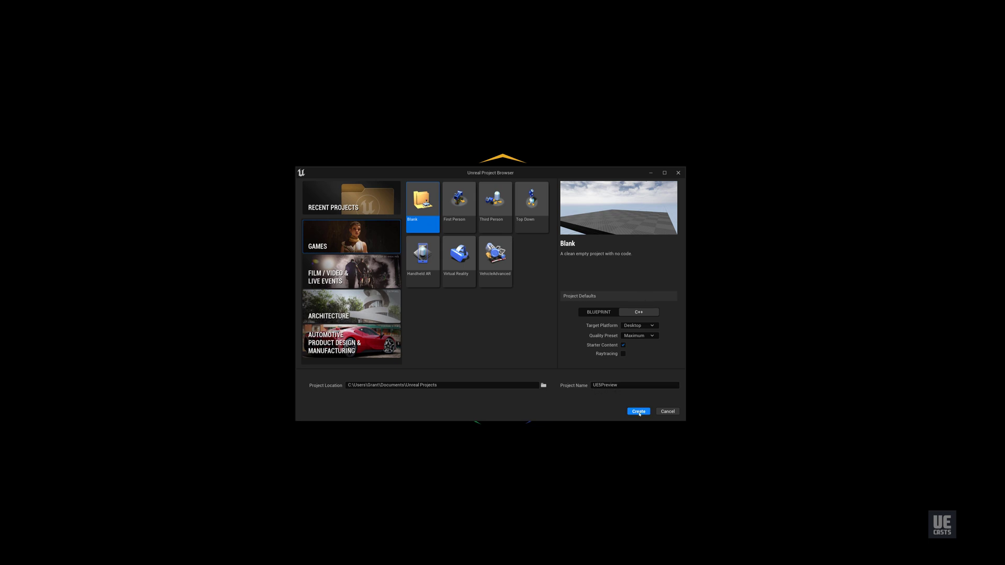
Step: Attempt to create the blank C++ UE5Preview project and dismiss the MSVC toolchain error
click(638, 411)
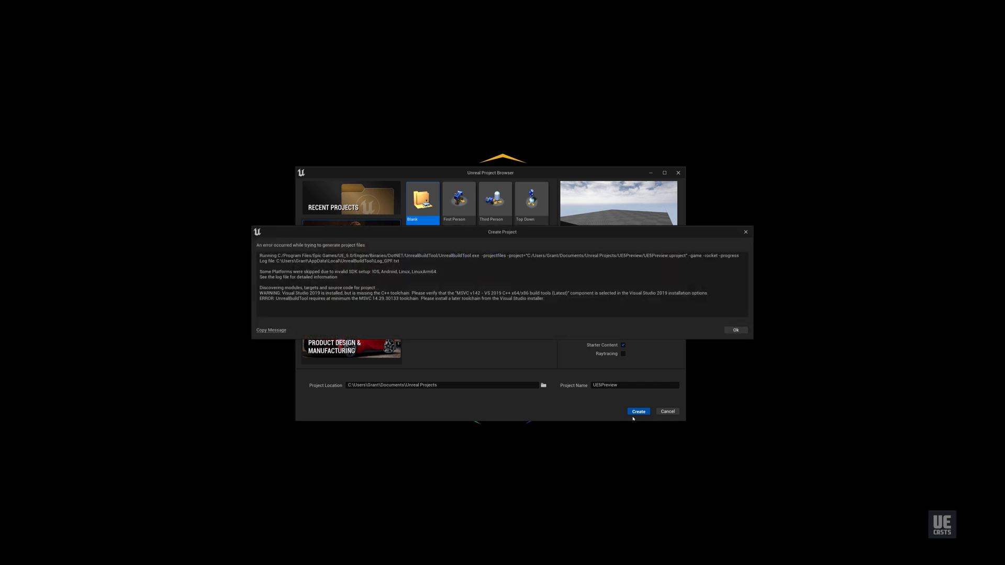
double_click(391, 293)
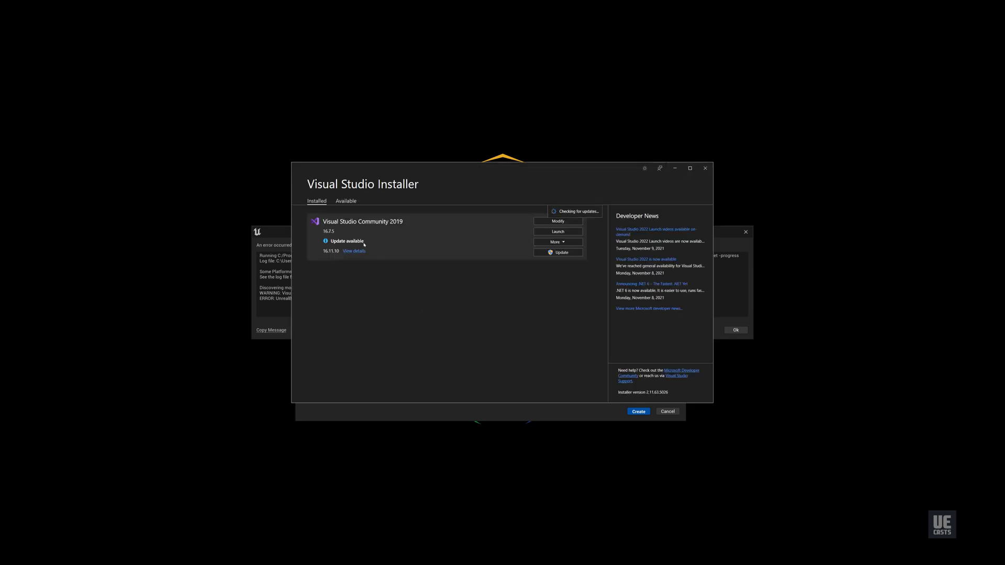
Step: Update Visual Studio Community 2019 from 16.7.5 to 16.11.10
click(557, 251)
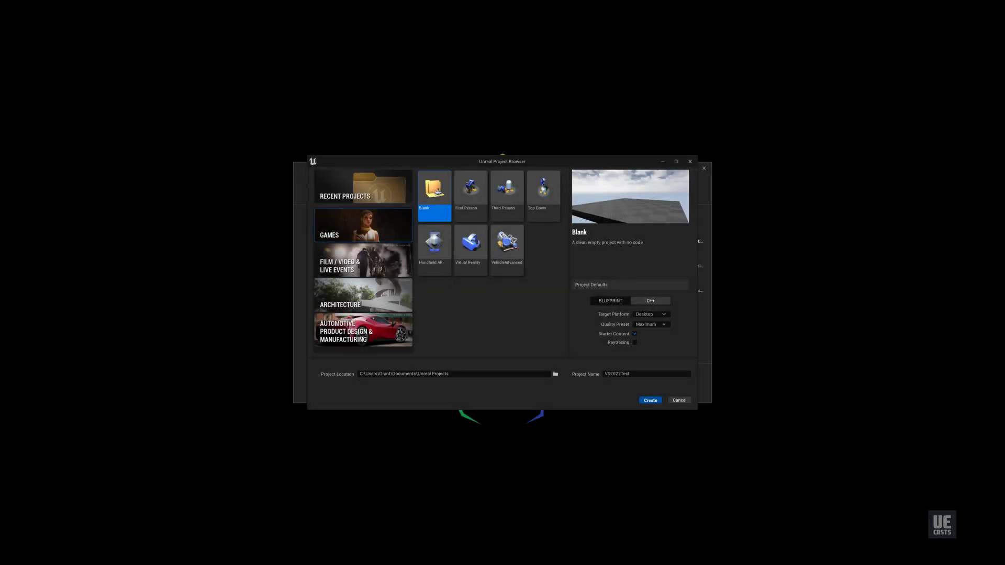
Step: Create the Blank C++ project VS2022Test
click(649, 400)
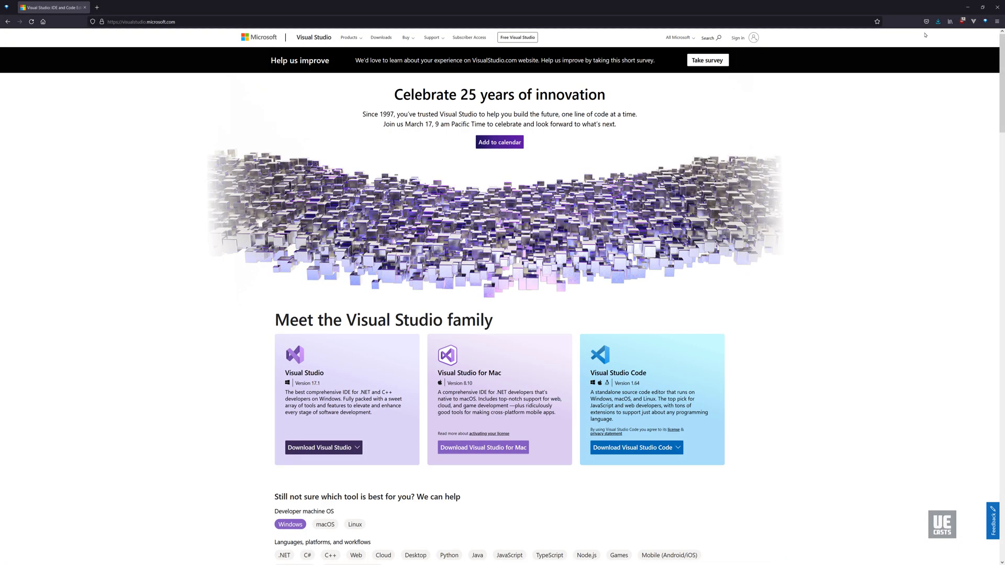
mouse_move(841, 63)
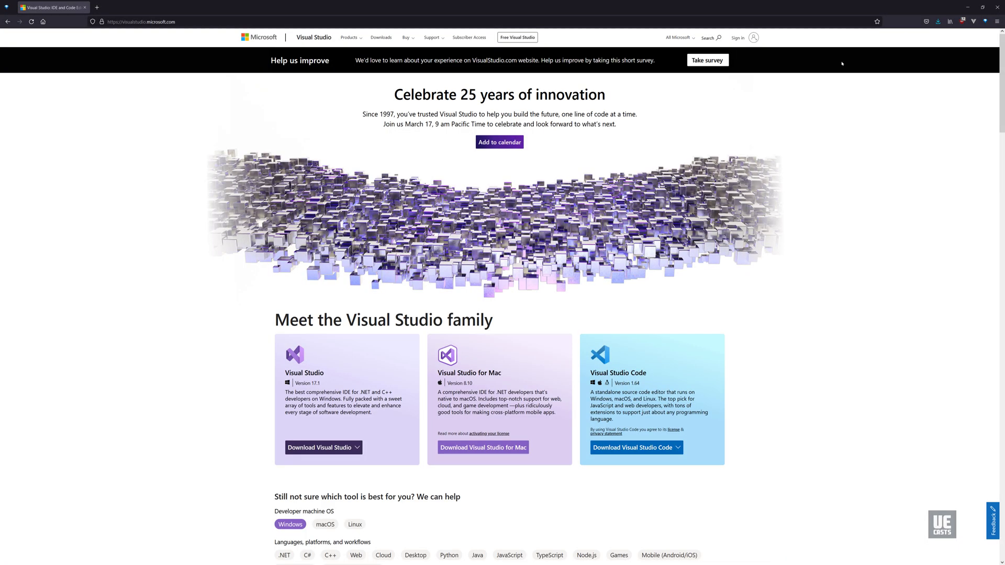
mouse_move(811, 78)
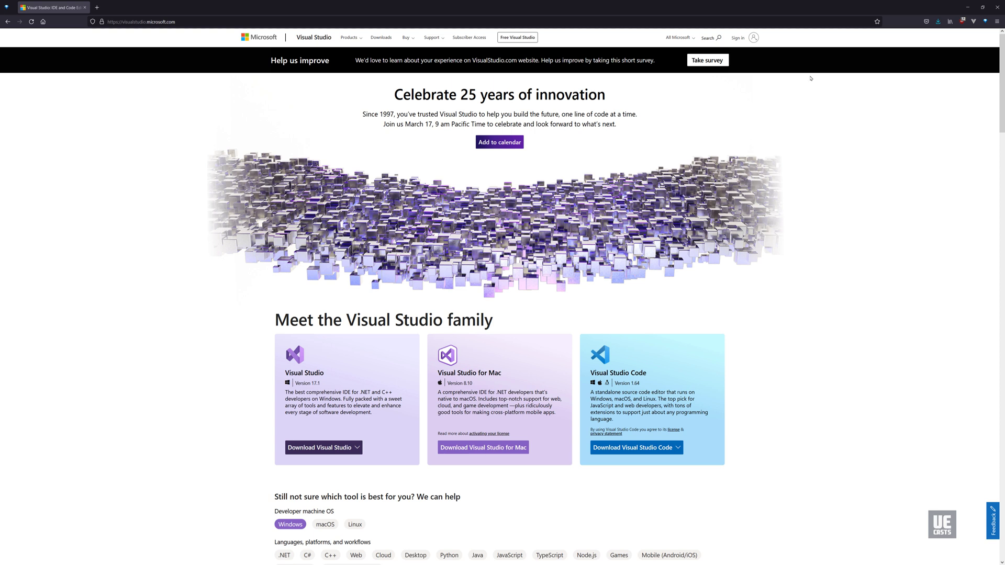
mouse_move(393, 333)
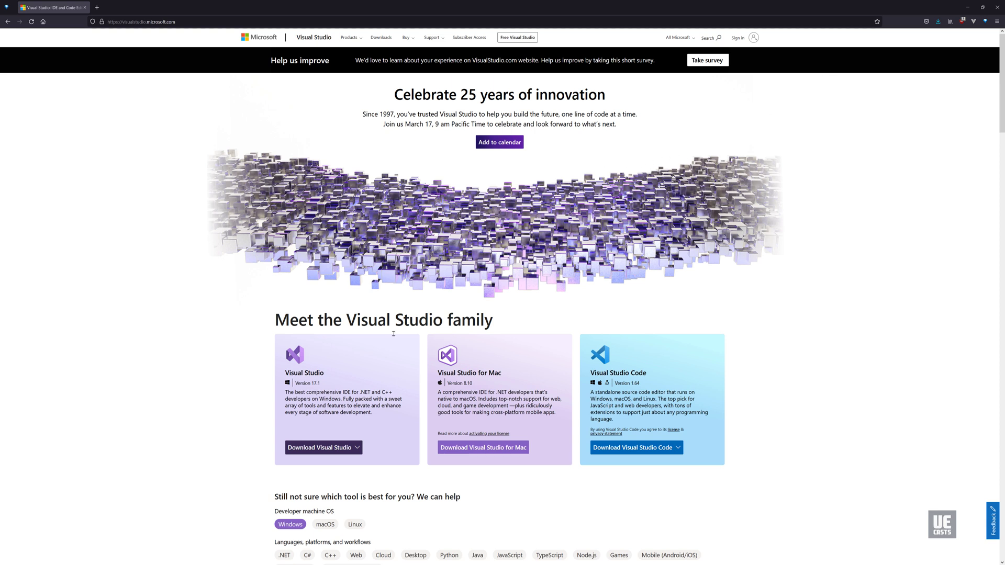
Step: Download Visual Studio Community 2022 from the Download Visual Studio dropdown
click(324, 448)
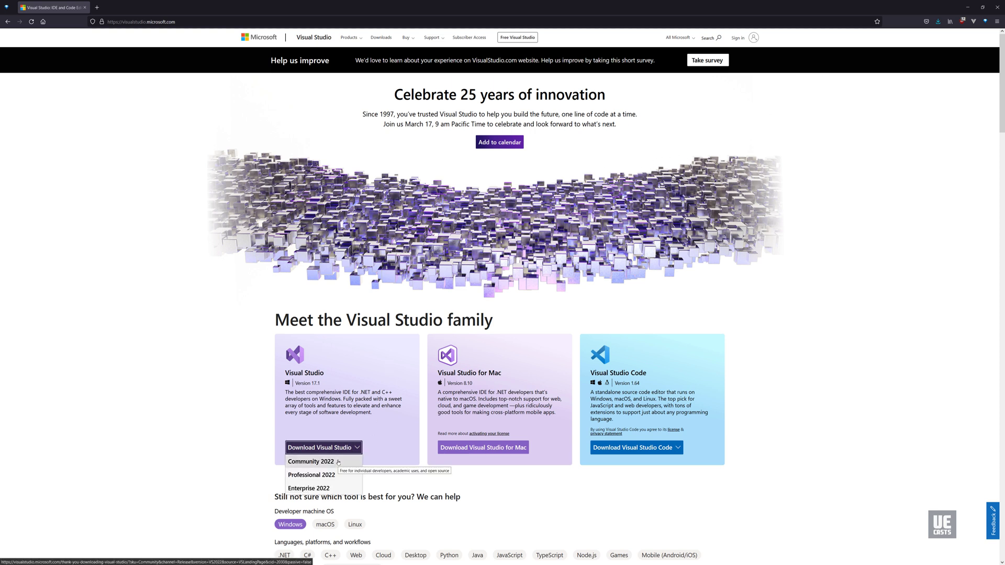
click(311, 461)
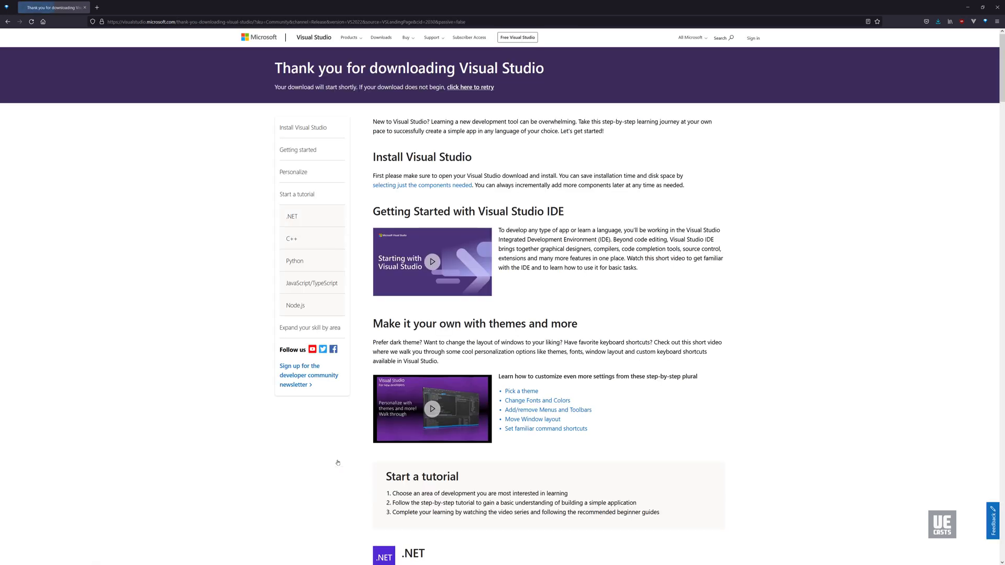